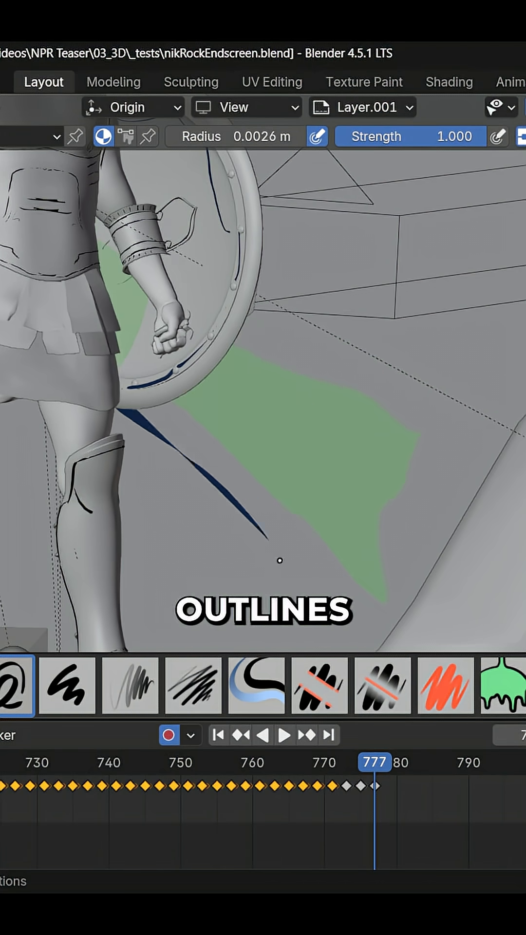
- Play the timeline to reveal the dark blue Grease Pencil fill behind the leg and shield
left_click(285, 734)
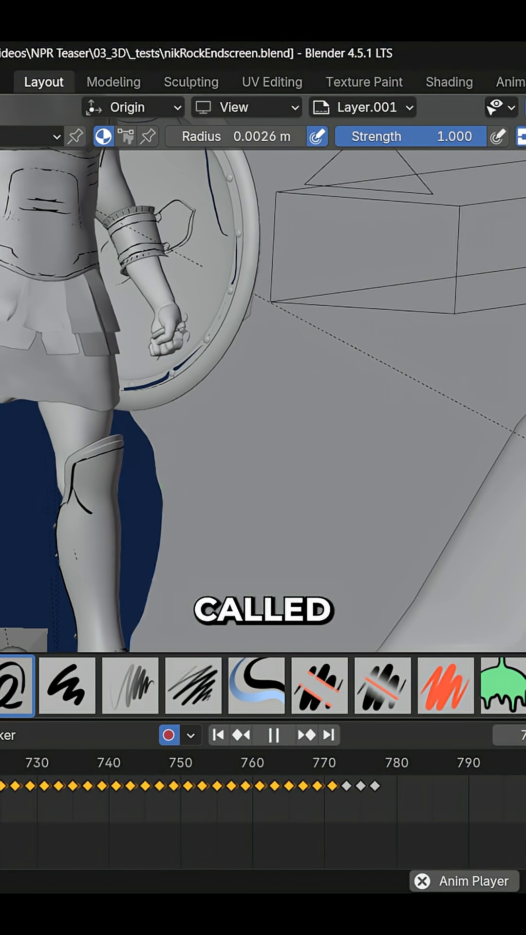
left_click(283, 734)
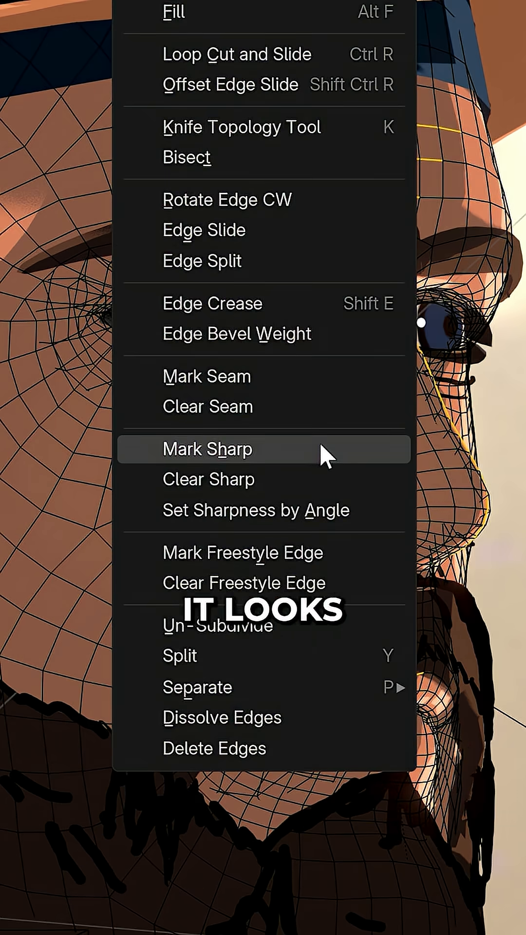
- Mark the selected nose edges as sharp so the face gets bold ink outlines
left_click(208, 449)
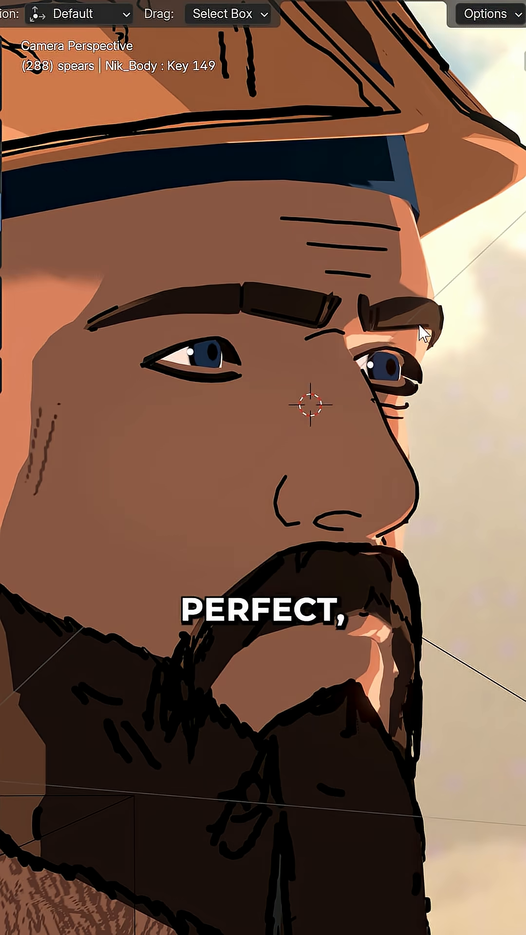